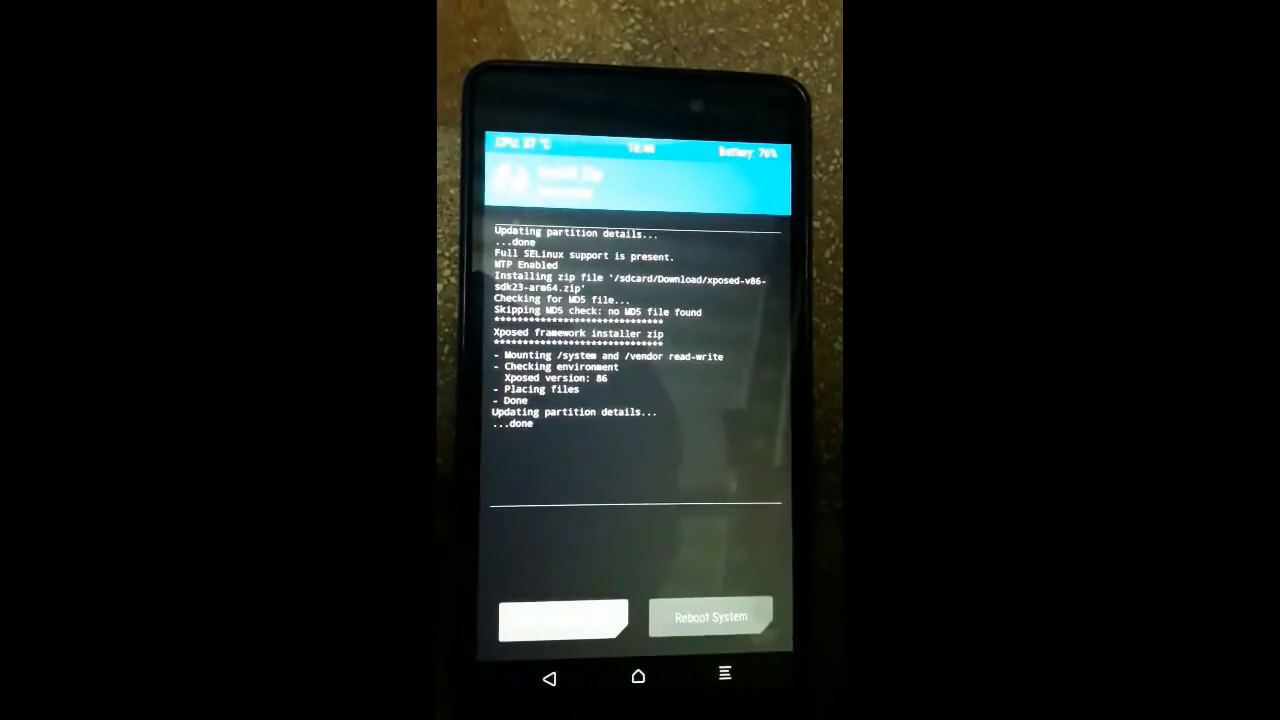
Step: Reboot from TWRP into Android after the xposed-v86 zip flash completes
click(710, 616)
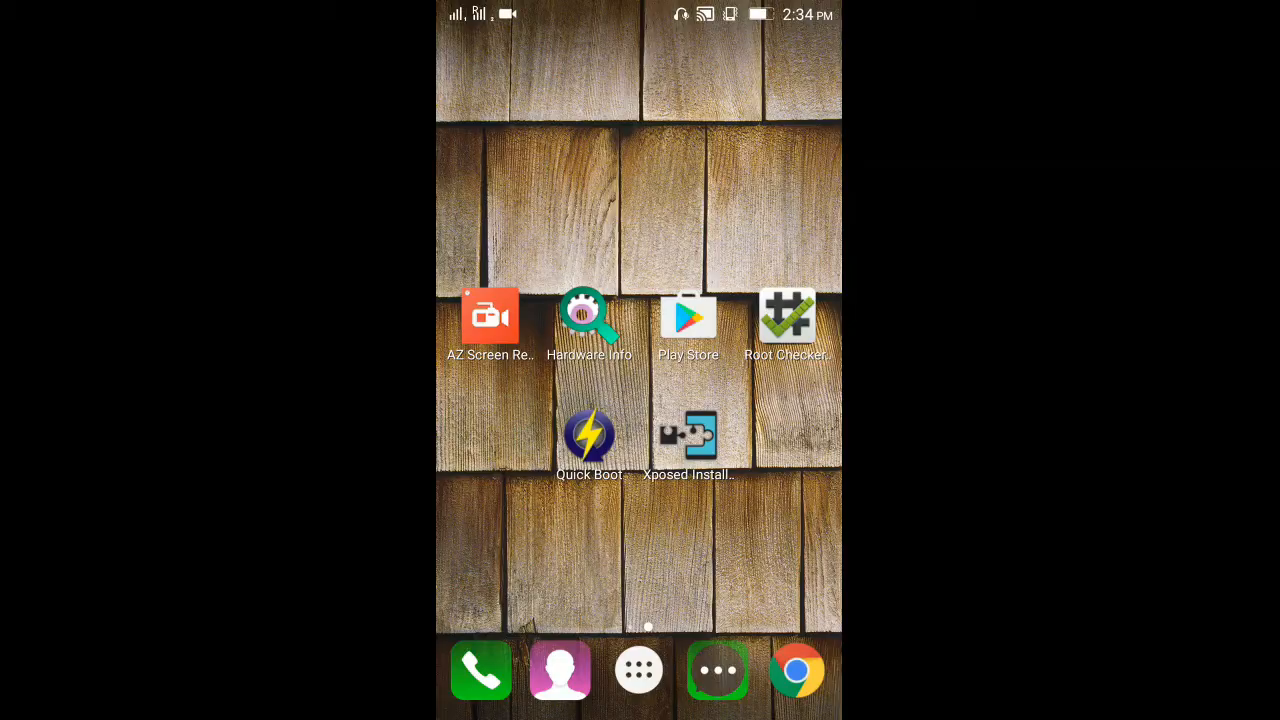
Step: Launch Xposed Installer, dismiss the Be careful! warning, confirm version 86, and return home
click(688, 435)
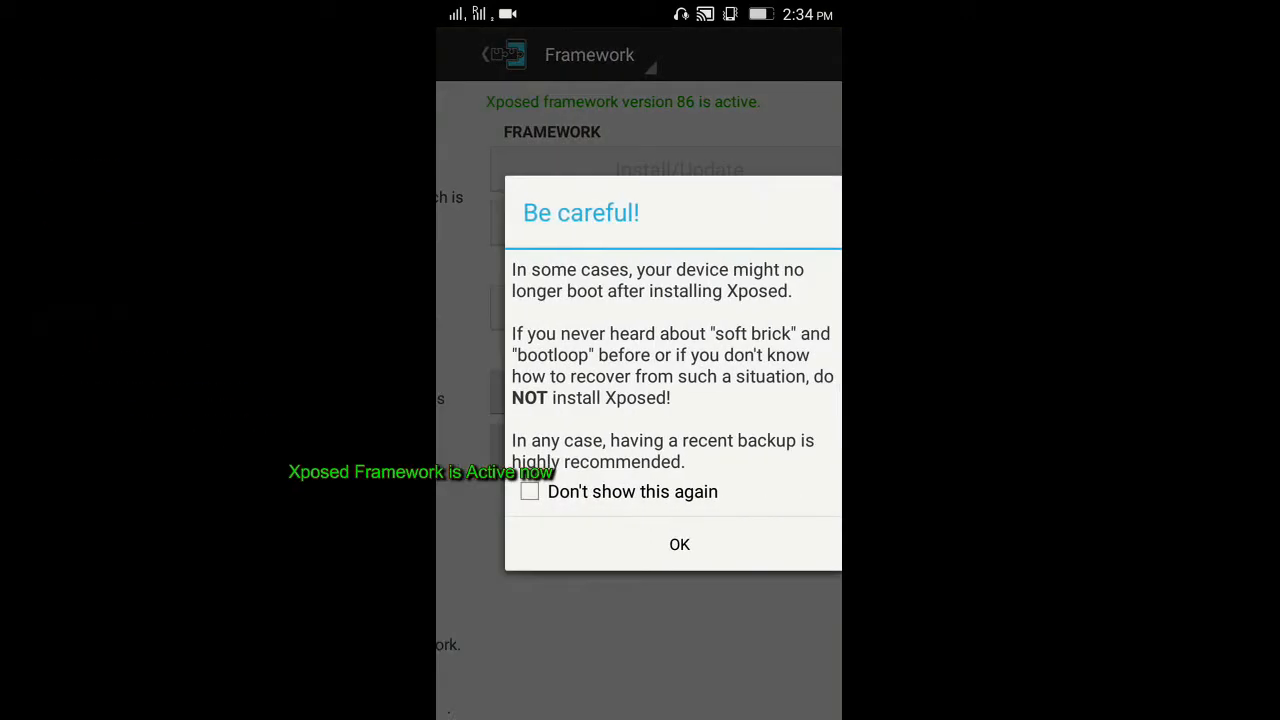
click(679, 544)
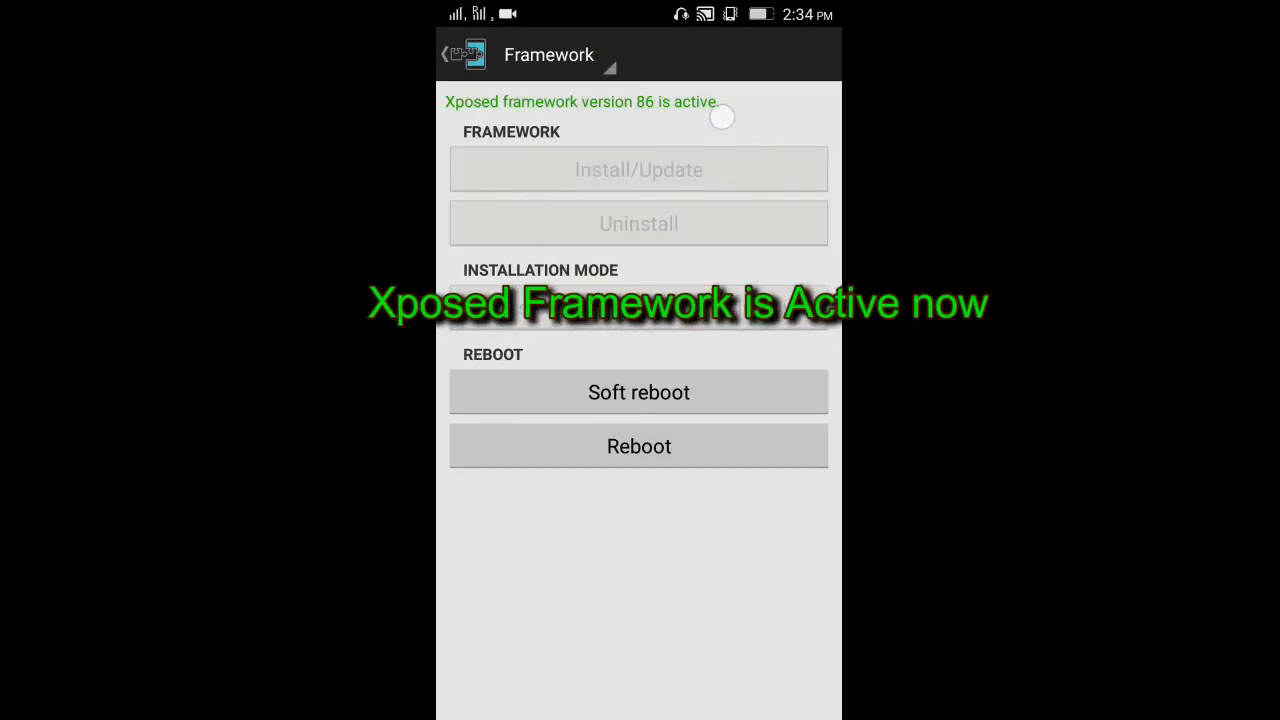
click(455, 55)
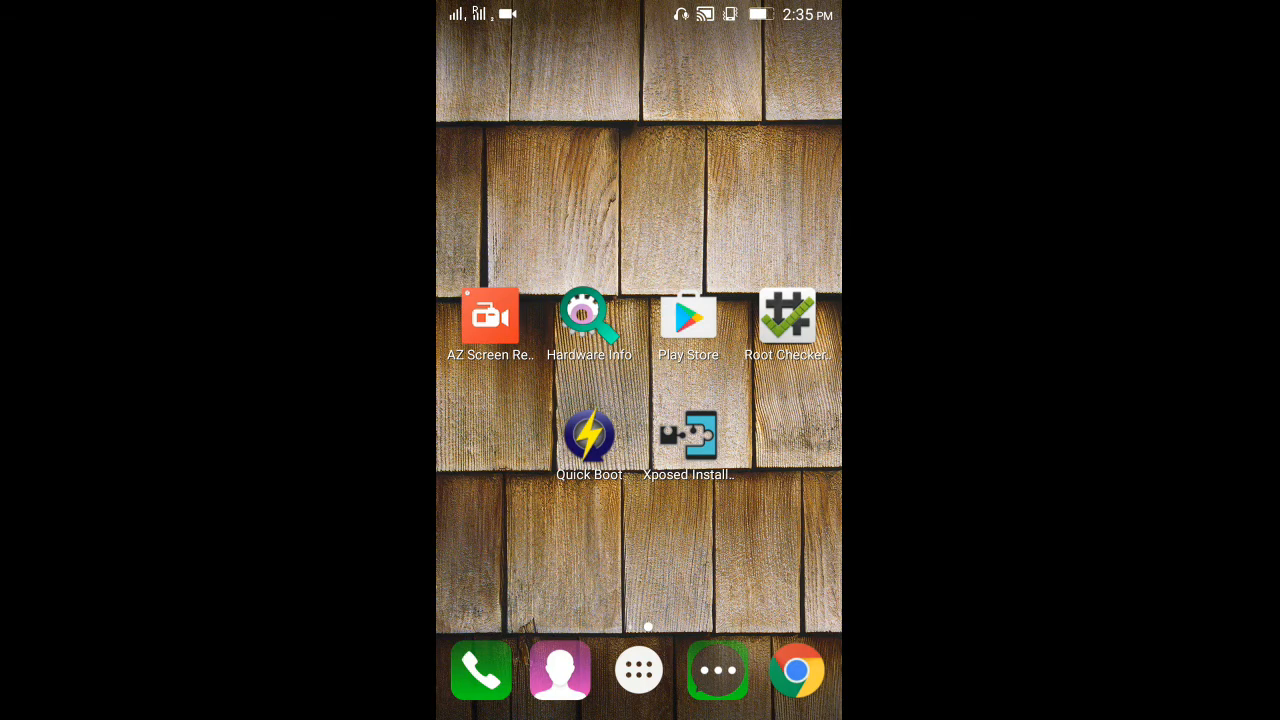
Step: Launch the Quick Boot app from its home-screen icon
click(588, 434)
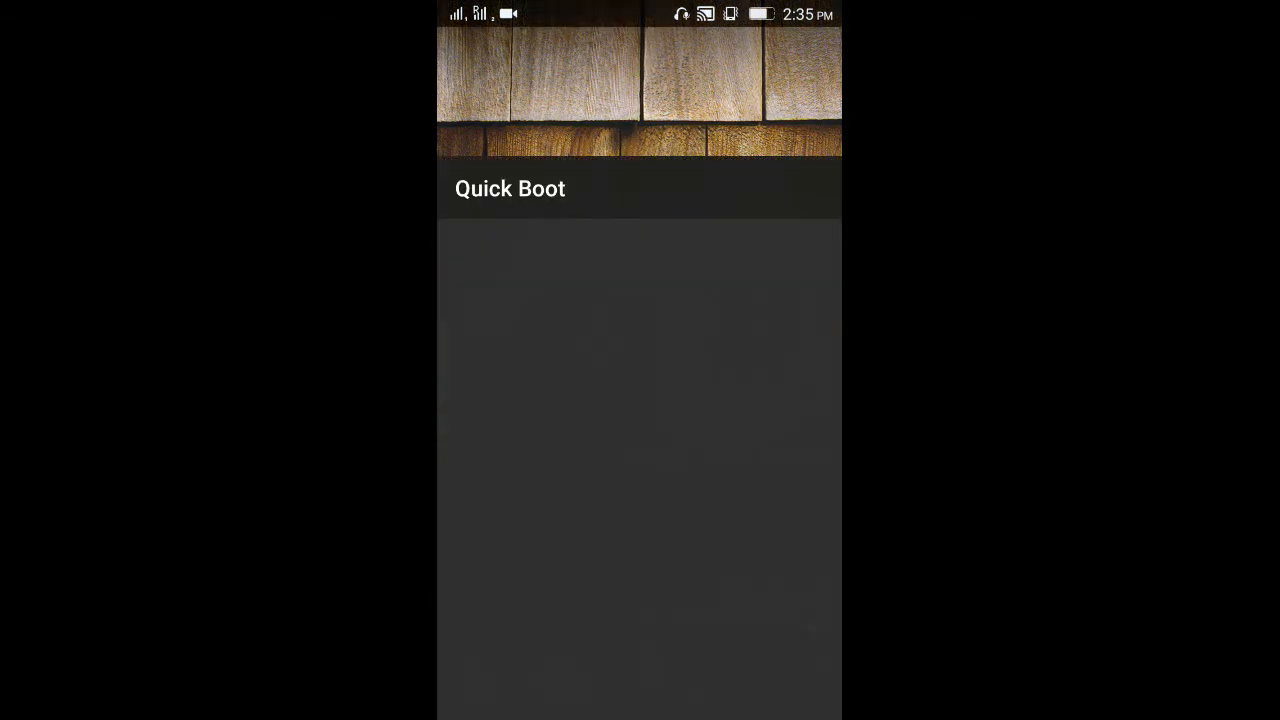